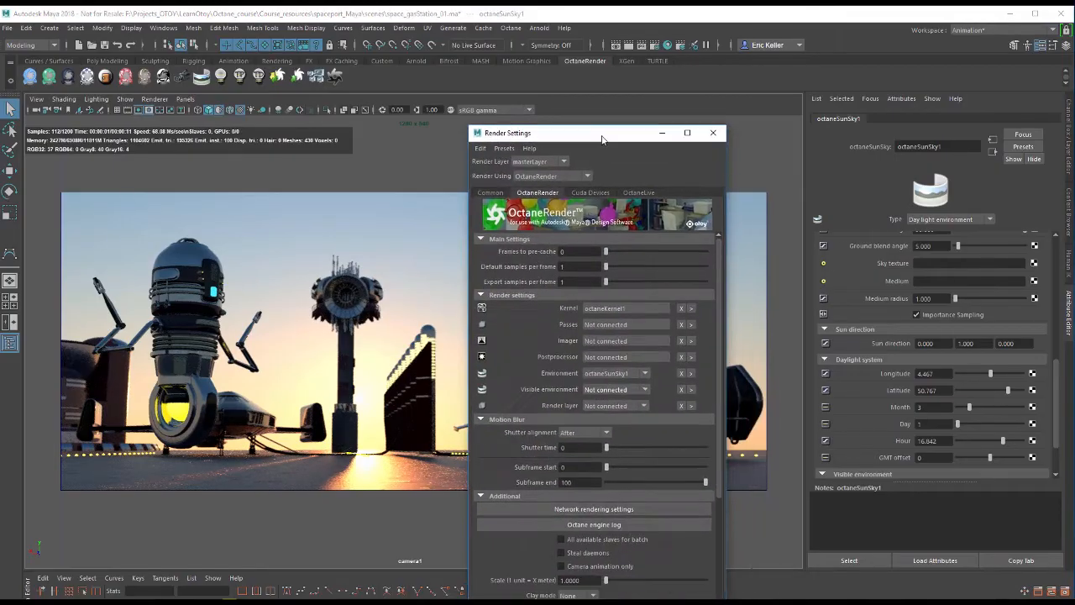
Step: Disconnect the octaneSunSky node so the Octane environment is Not connected and renders black
click(644, 390)
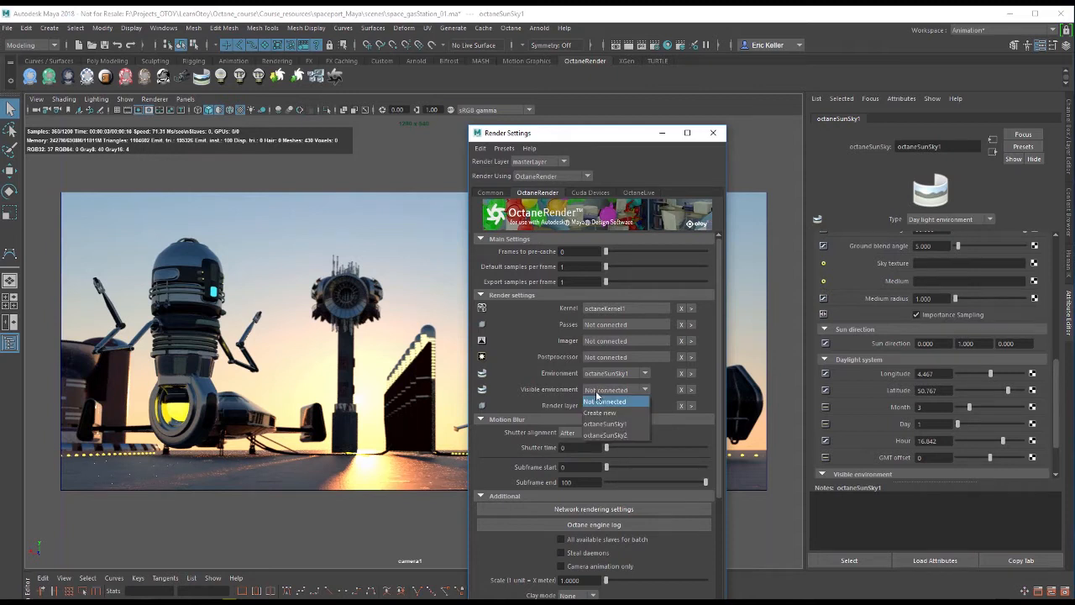
click(605, 435)
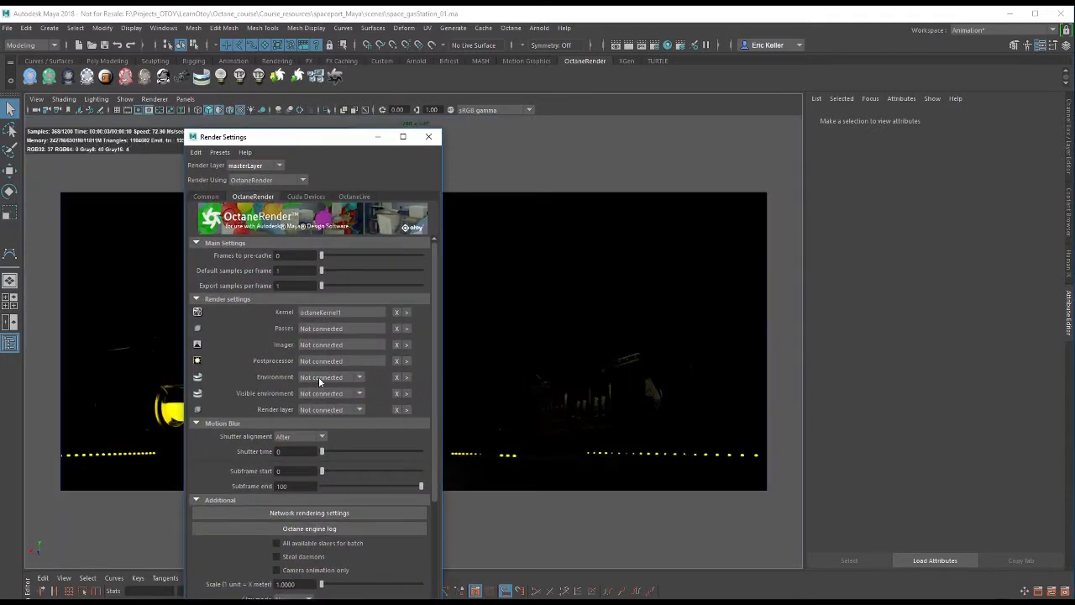
Step: Create a new Octane environment node and switch its type to Day light environment
click(359, 376)
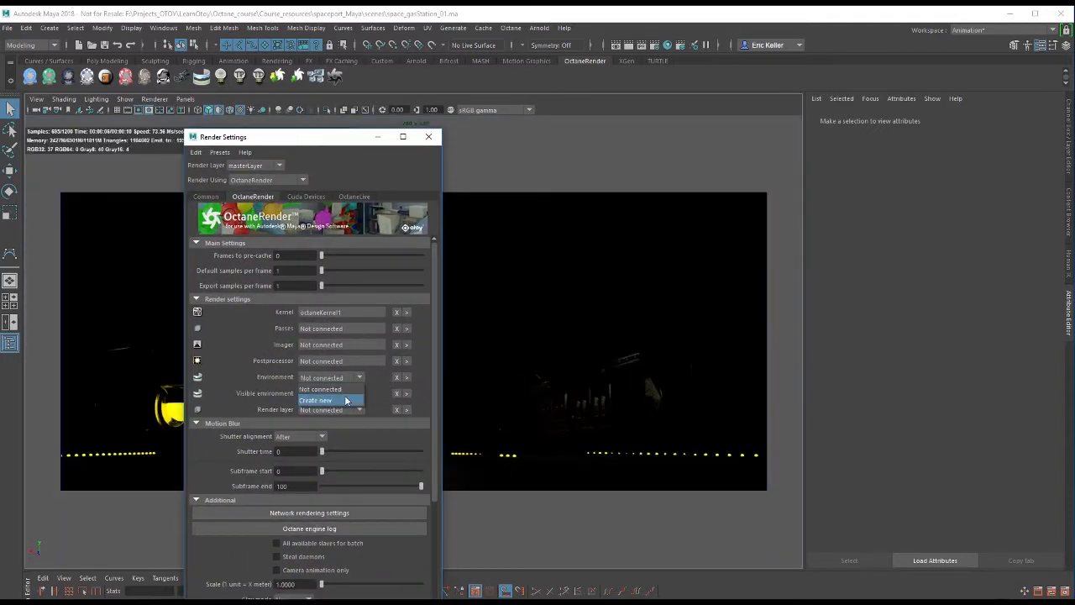
click(316, 399)
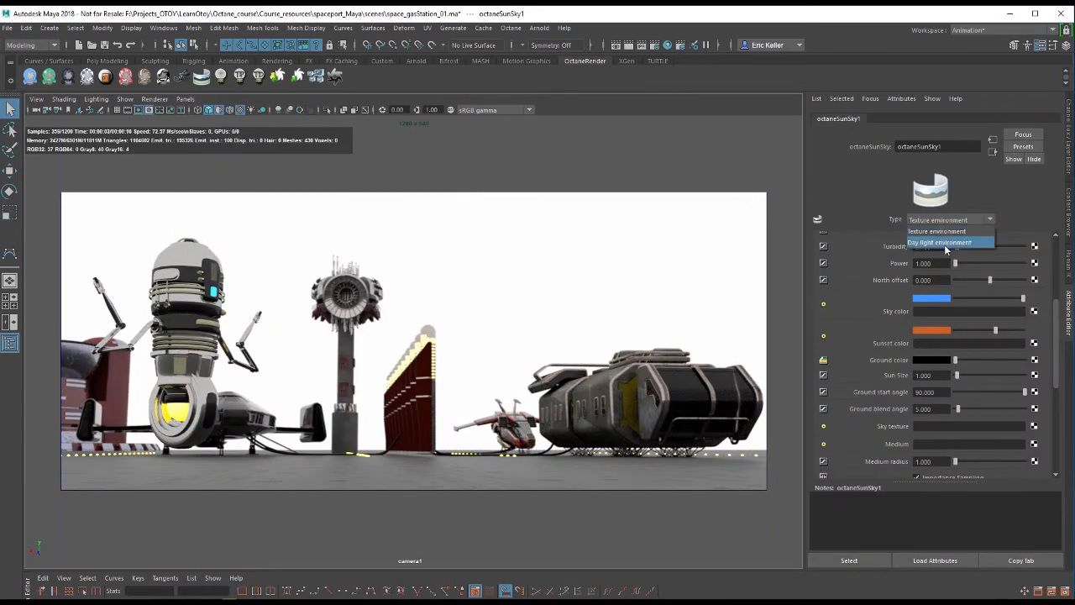
click(937, 242)
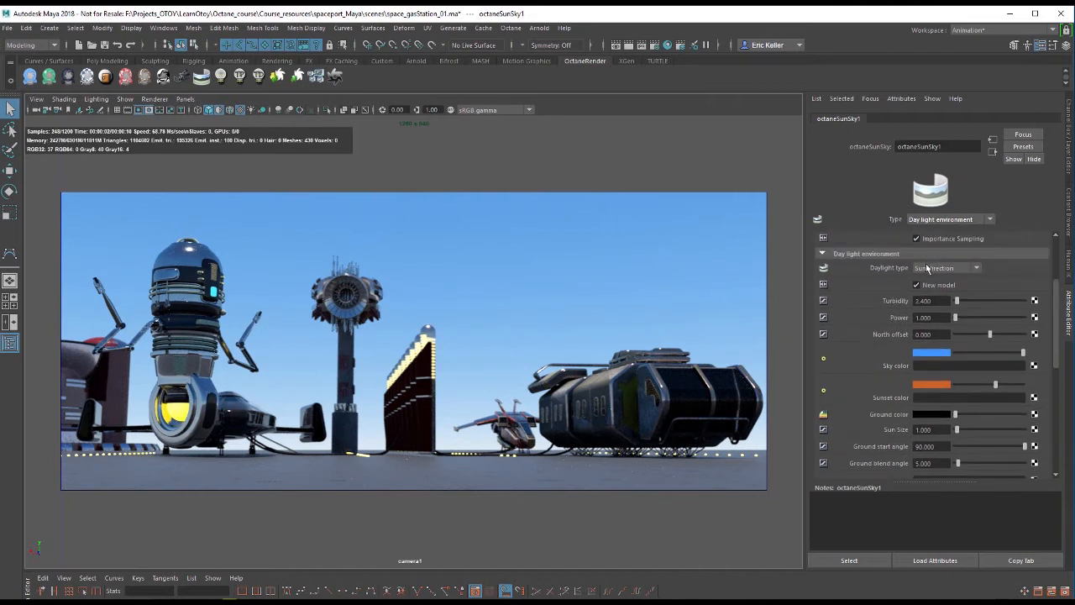
click(944, 267)
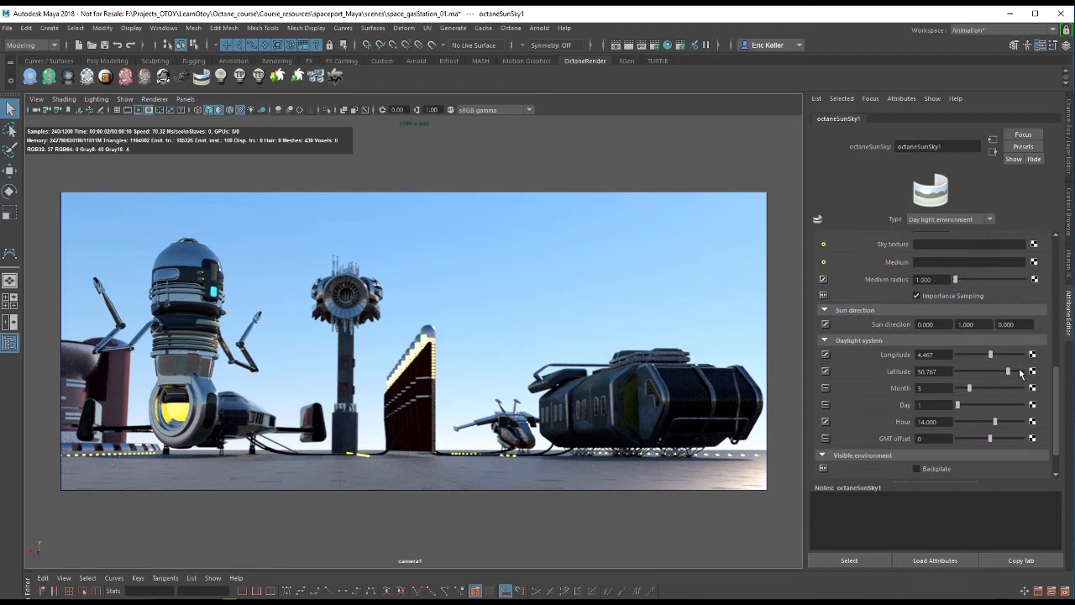
Step: Move the daylight Hour slider later in the day for low sunset light
drag(994, 420, 1004, 420)
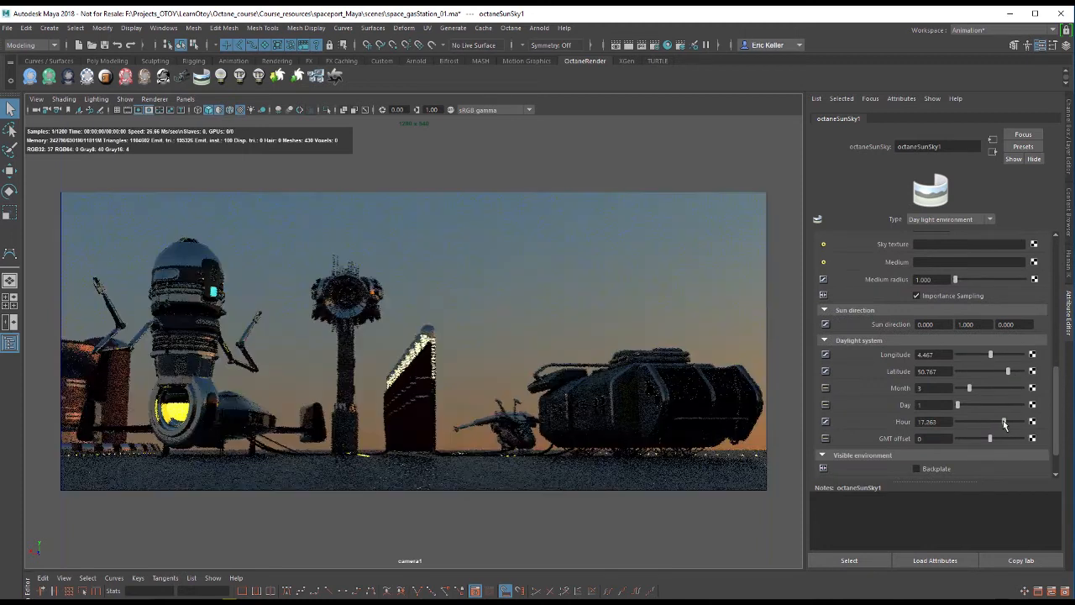
drag(1004, 421, 1001, 421)
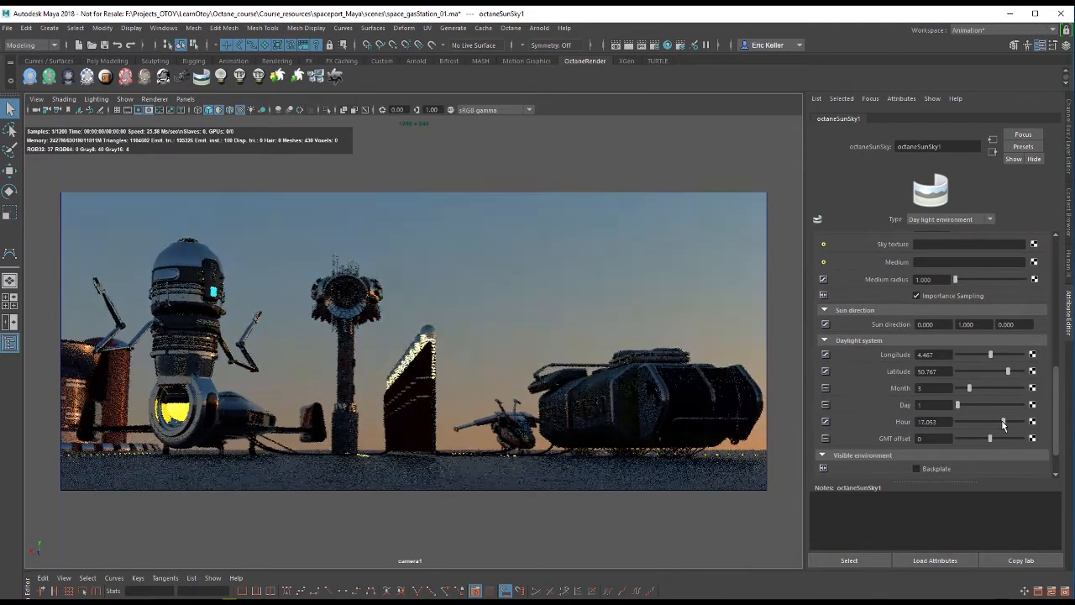
drag(1001, 422, 1005, 421)
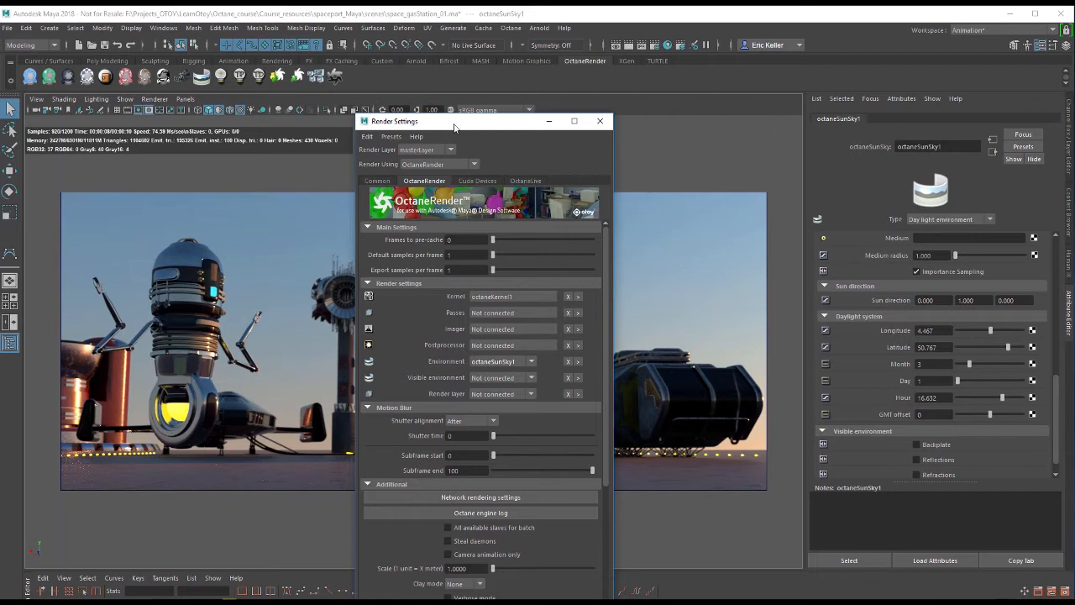
Step: Create a new second sun-sky node as the Octane Visible environment
drag(457, 120, 503, 495)
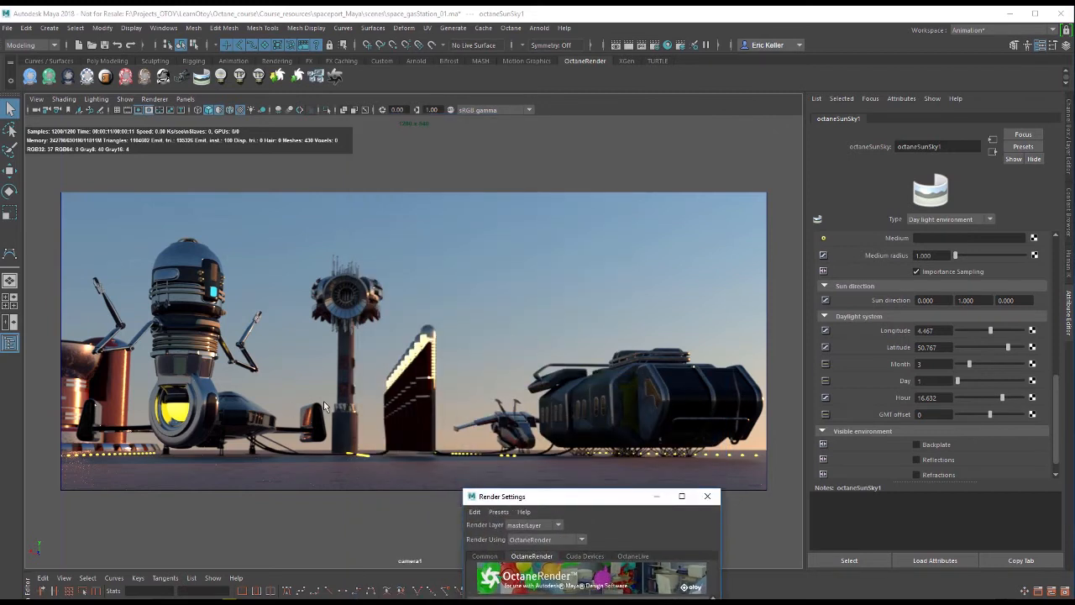
mouse_move(456, 408)
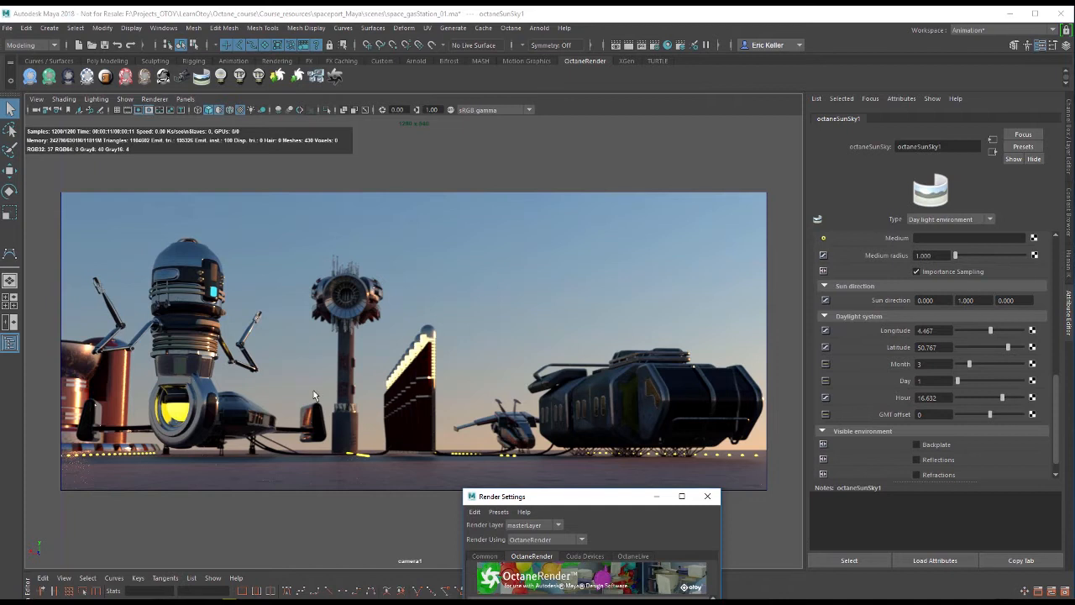
mouse_move(571, 328)
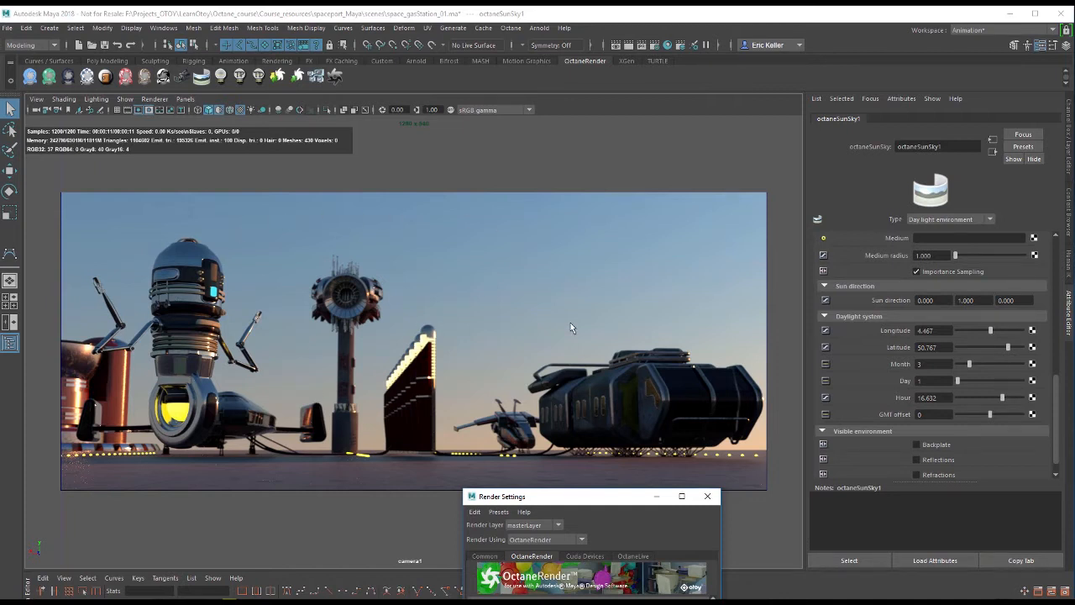
mouse_move(608, 501)
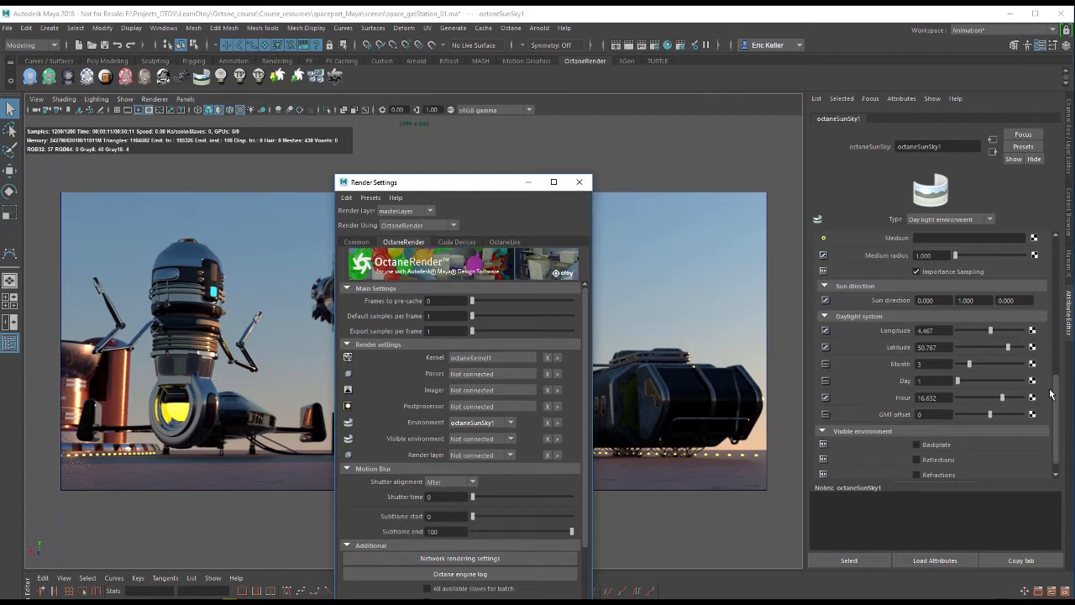
scroll(down, 3)
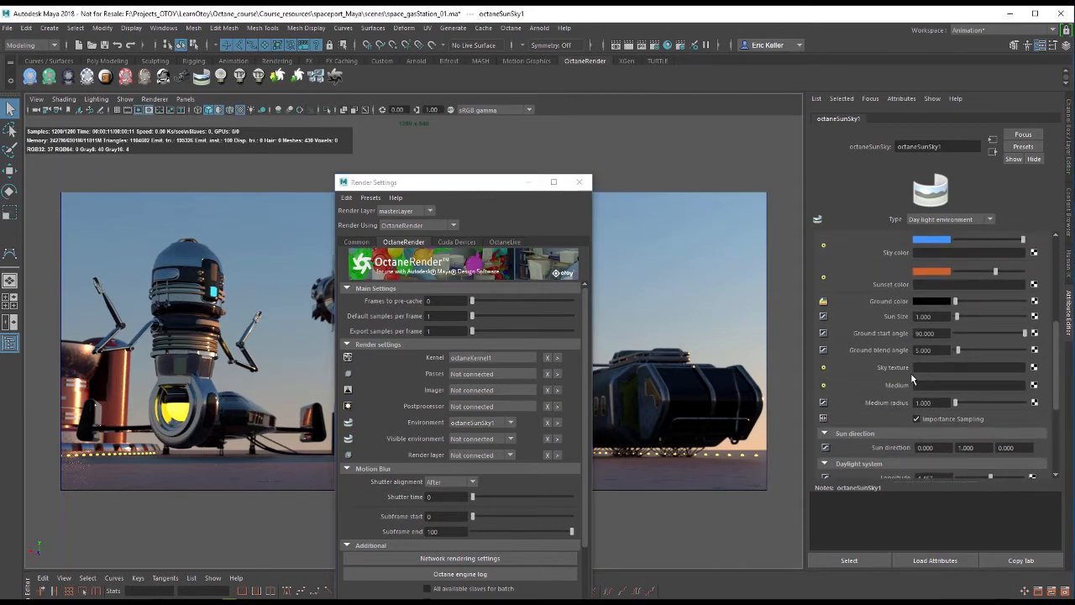
scroll(down, 3)
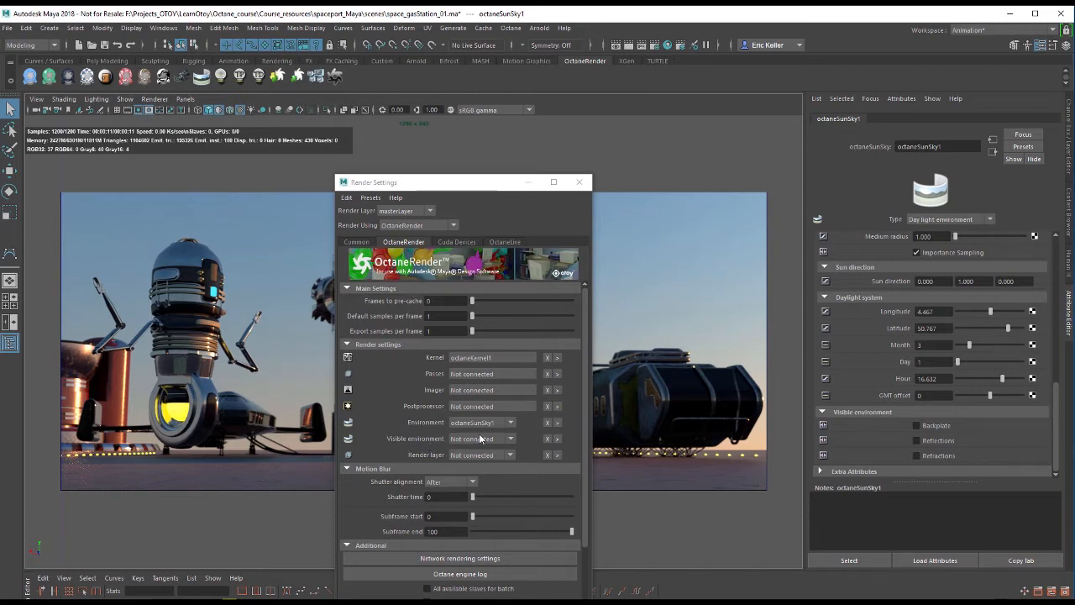
click(510, 453)
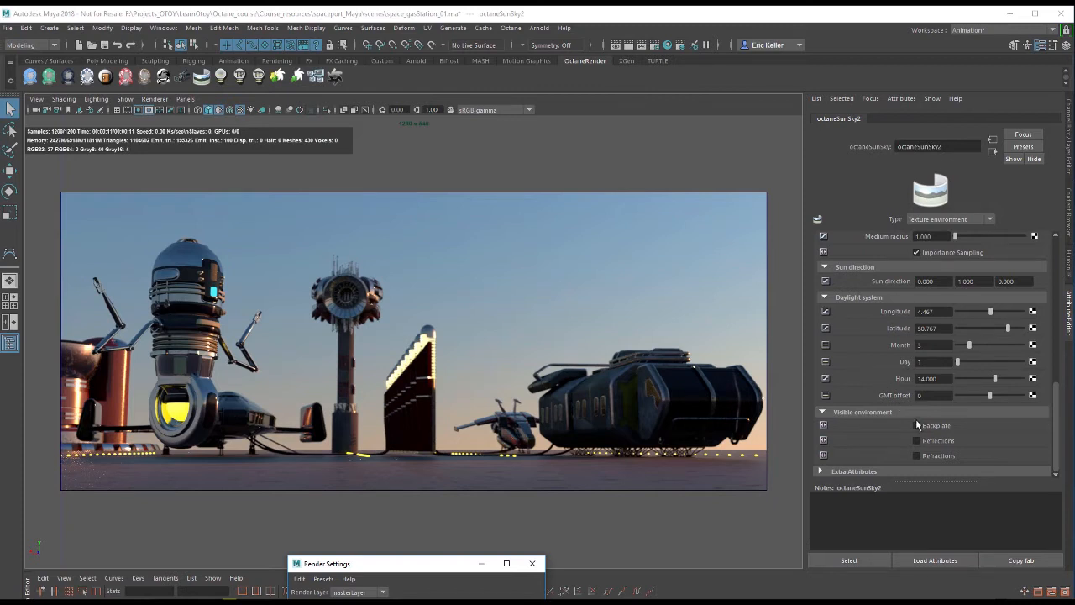
Step: Enable Backplate, Reflections and Refractions on octaneSunSky2's visible environment
click(916, 440)
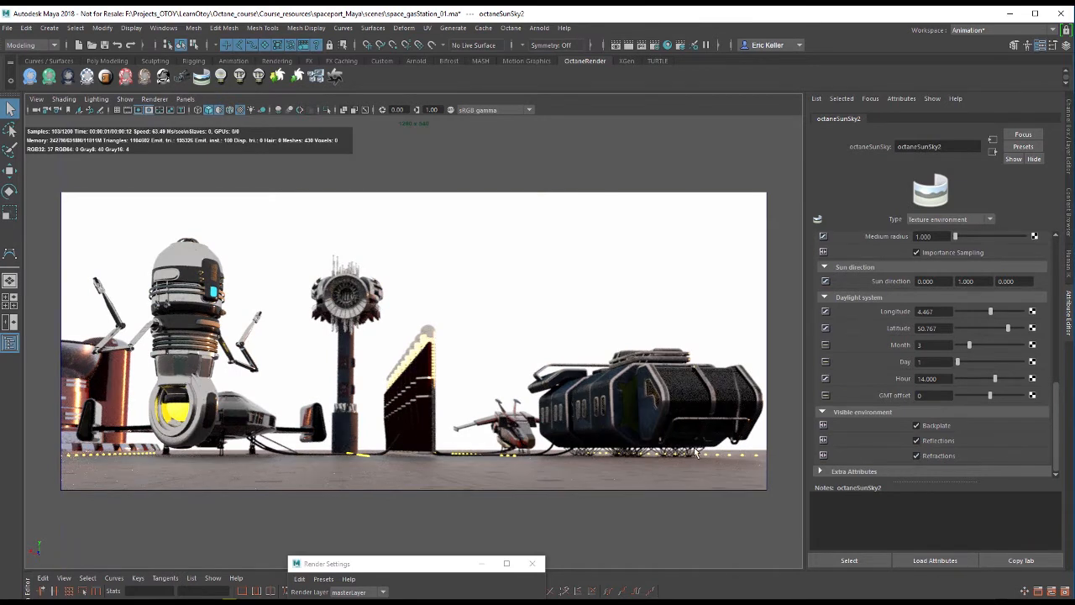
mouse_move(670, 279)
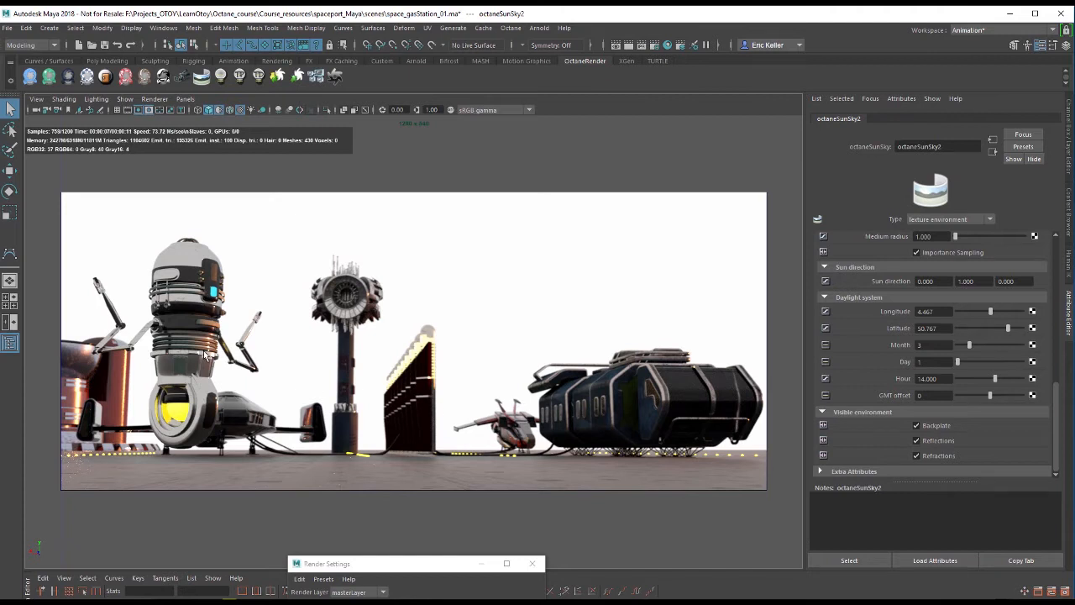
mouse_move(517, 477)
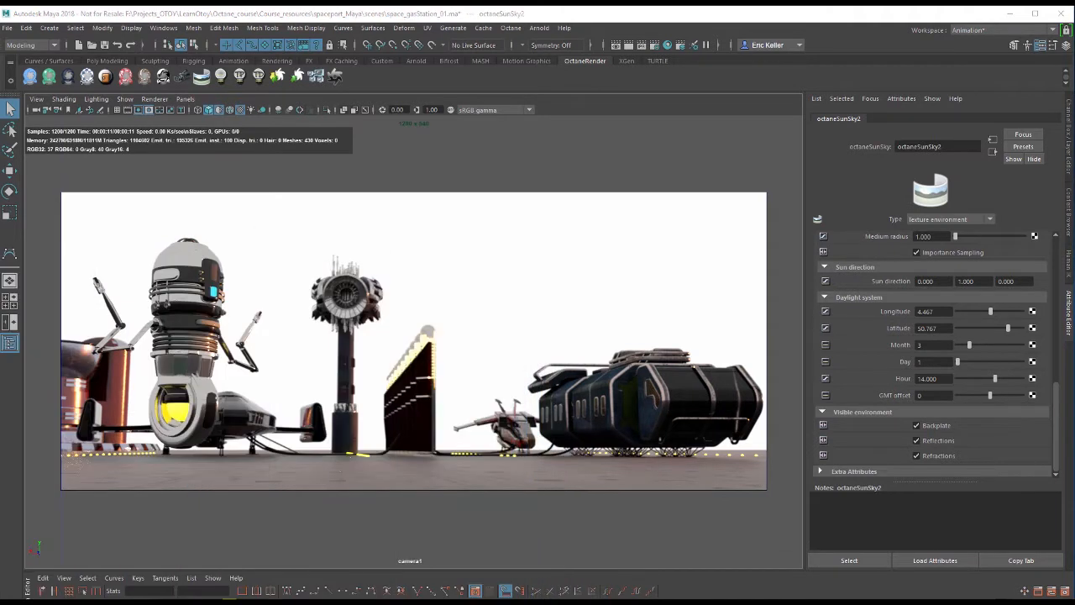
scroll(down, 3)
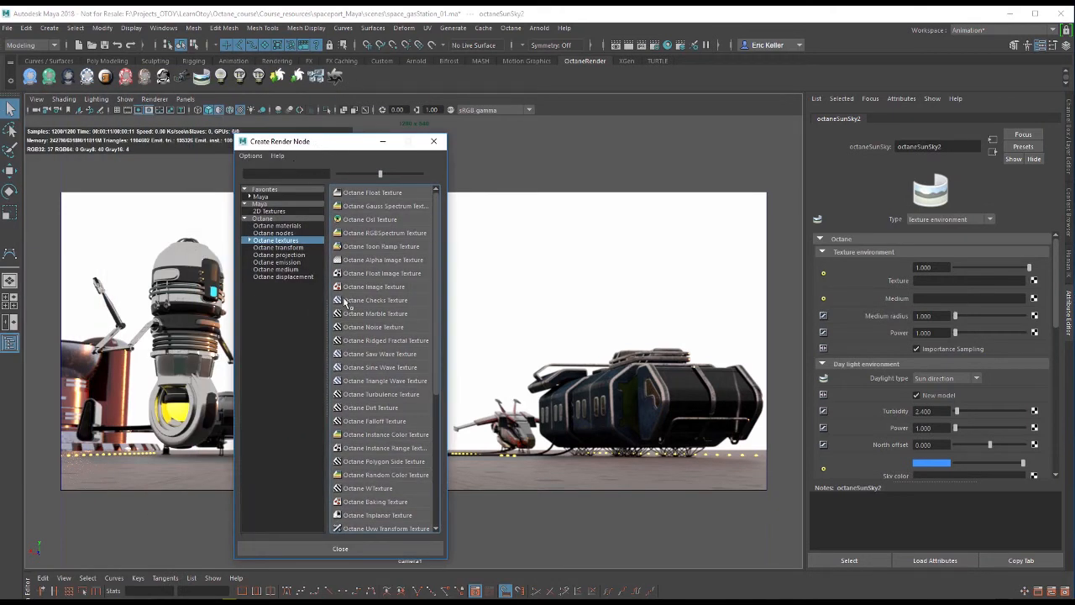
Step: Add an Octane image texture and load the sunset .hdr from sourceimages into it
click(373, 285)
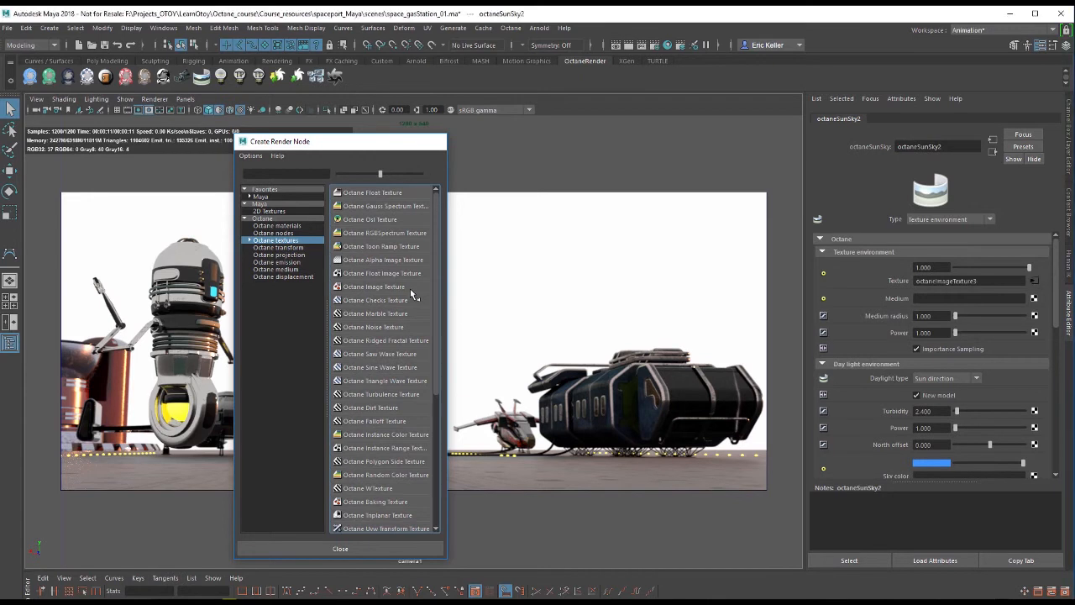
click(374, 285)
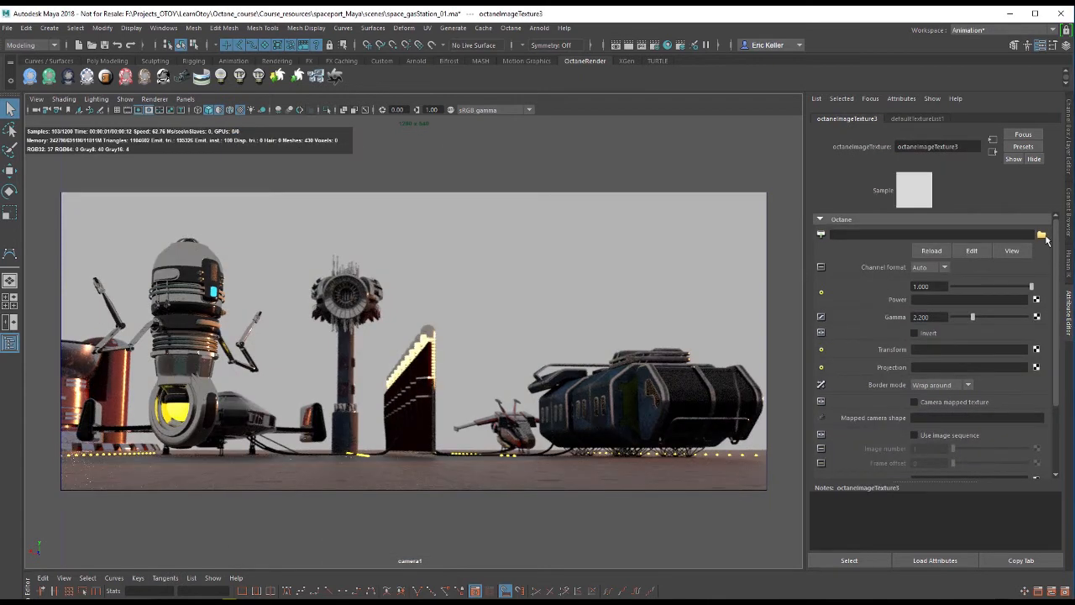
click(1041, 235)
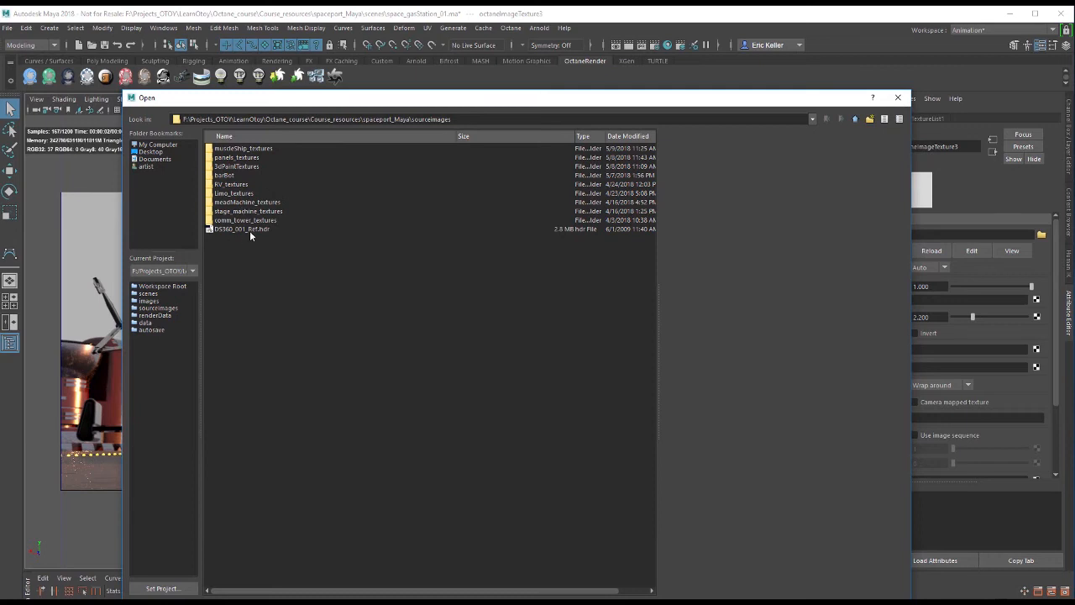
click(242, 228)
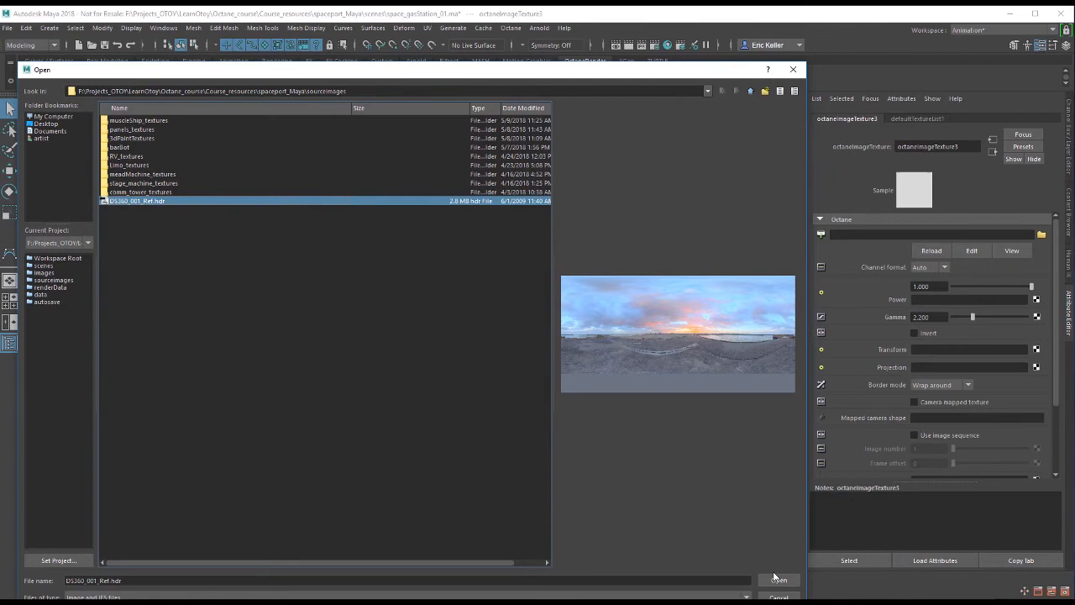
click(778, 580)
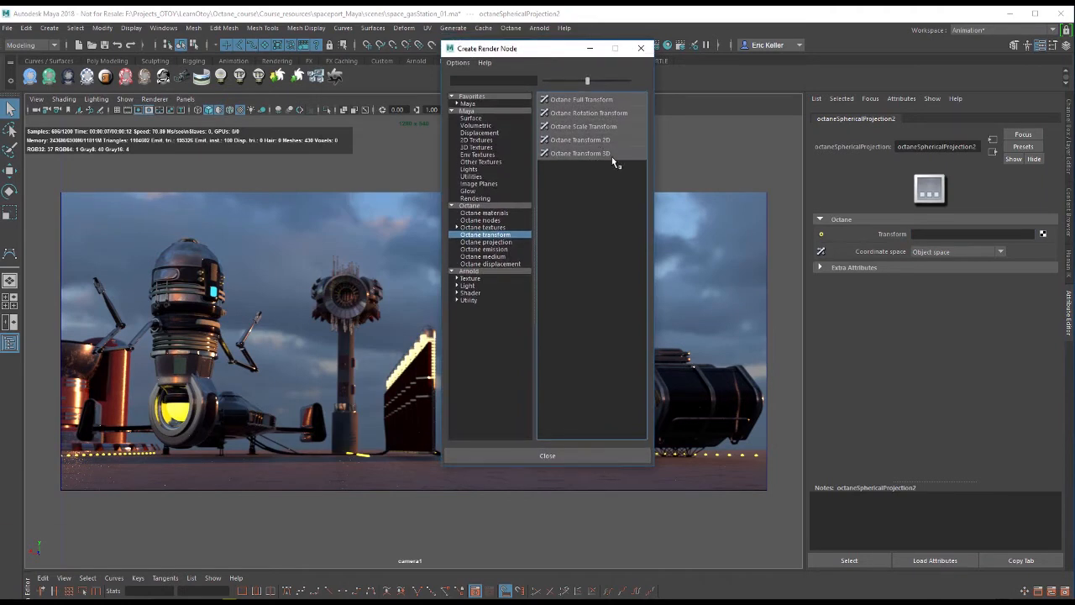
Step: Add an Octane Rotation Transform to the spherical projection and set rotation to -60
click(587, 112)
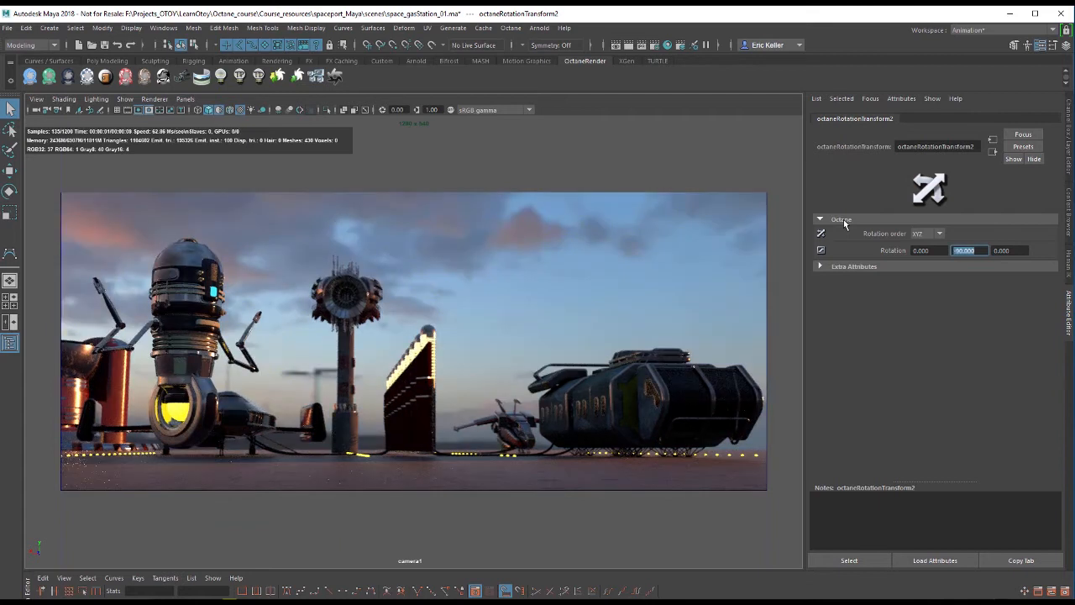
text(-60.000)
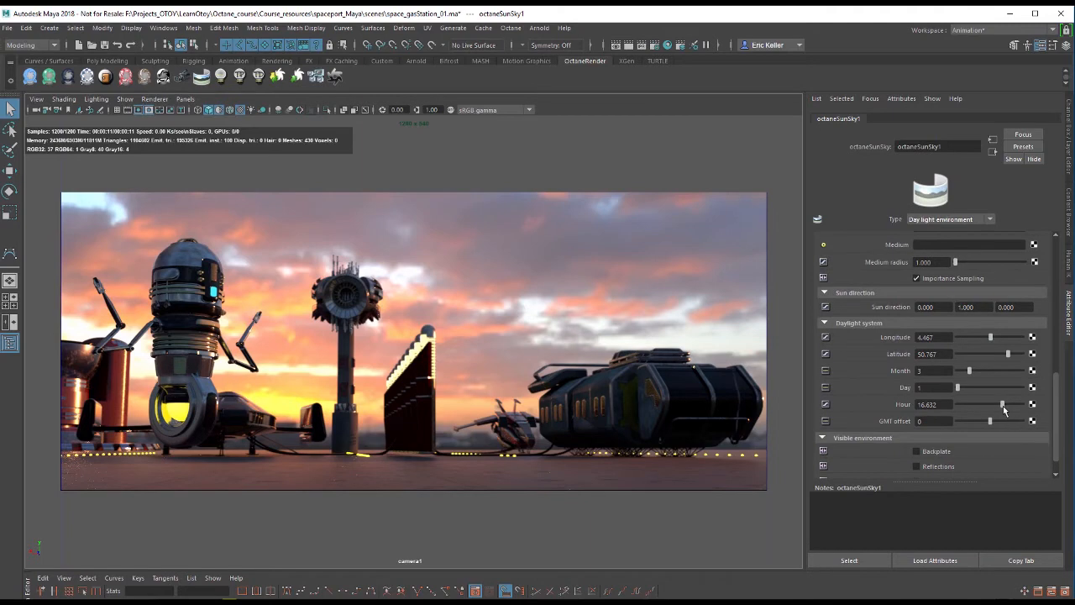
Step: Adjust octaneSunSky1's Hour slider to change the sun's time of day
drag(1001, 403, 999, 403)
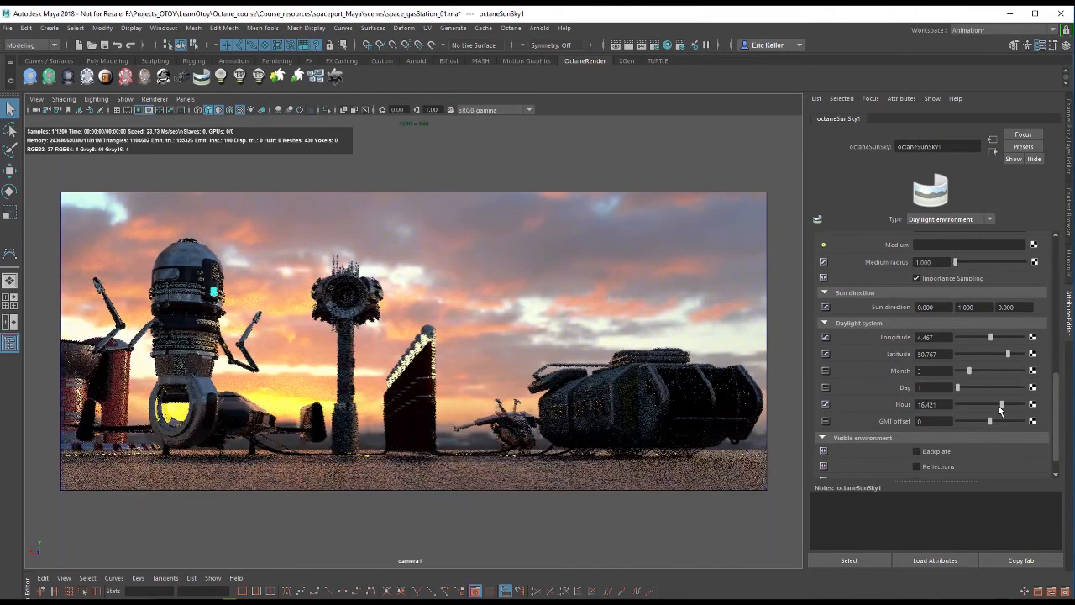
drag(999, 403, 989, 403)
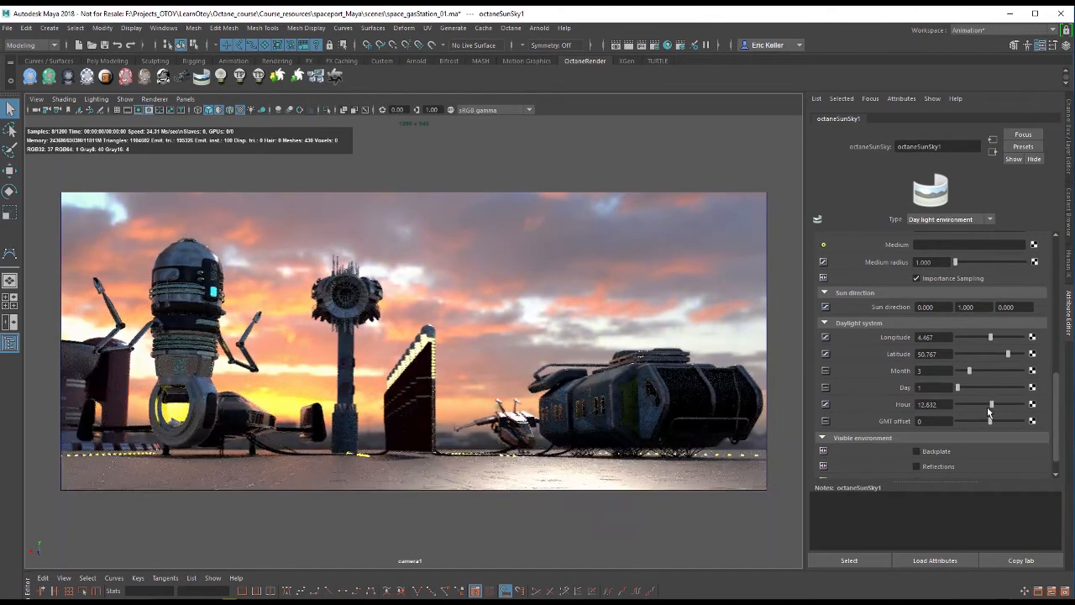
drag(994, 403, 990, 403)
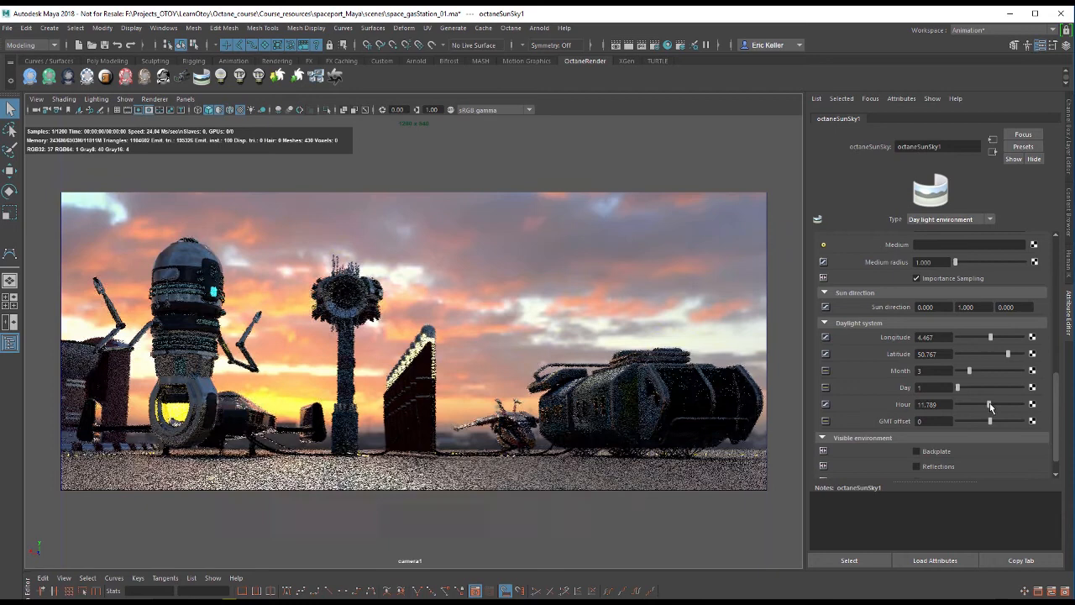
drag(990, 403, 1005, 403)
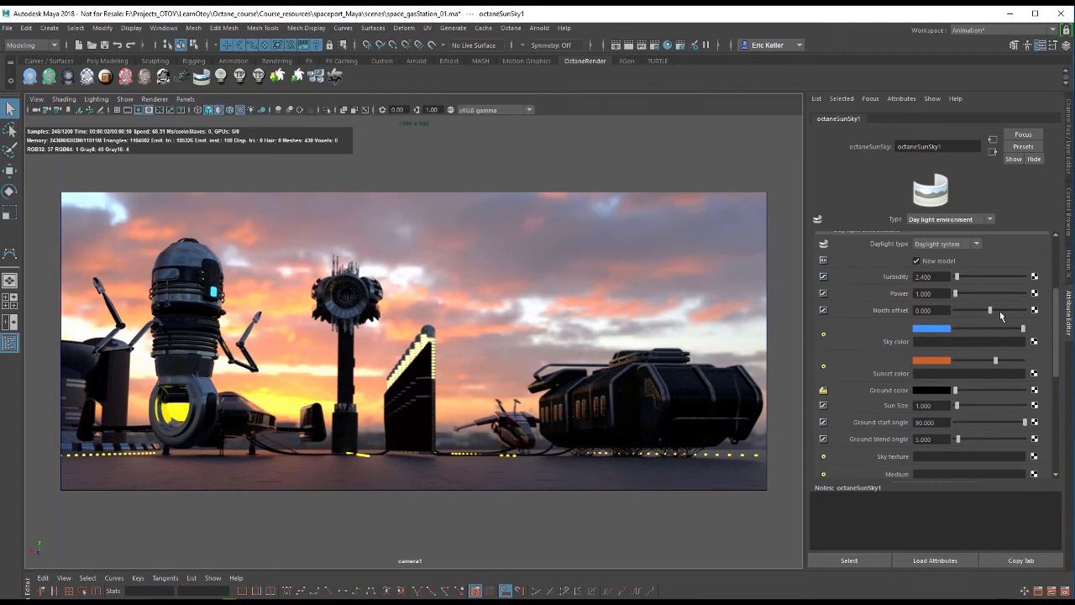
Step: Drag the North offset slider to swing the sun direction around the station
drag(989, 309, 978, 309)
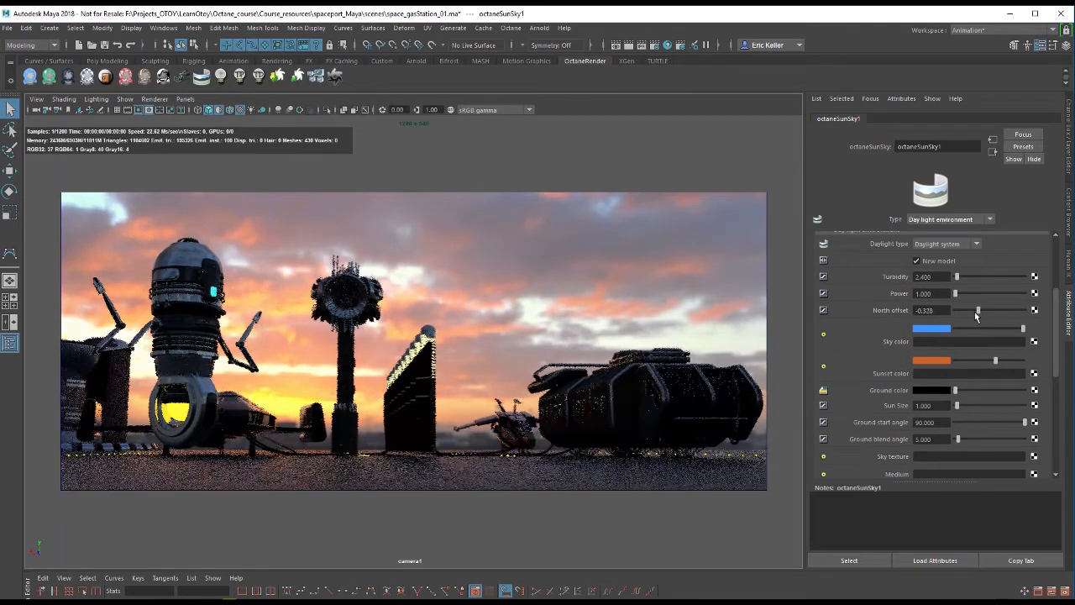
drag(978, 309, 1025, 309)
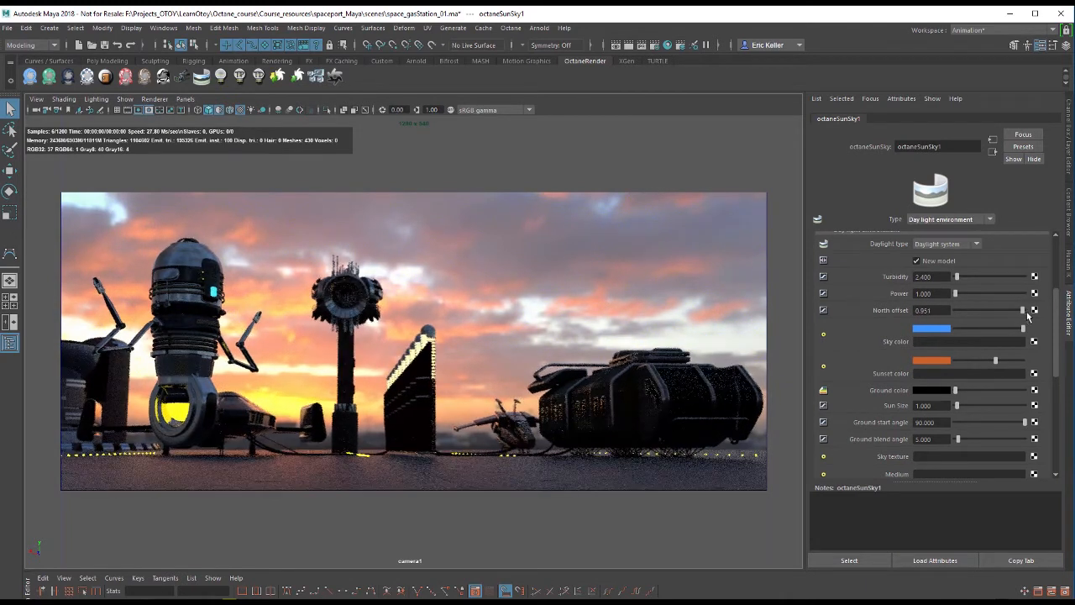
drag(1022, 309, 1006, 309)
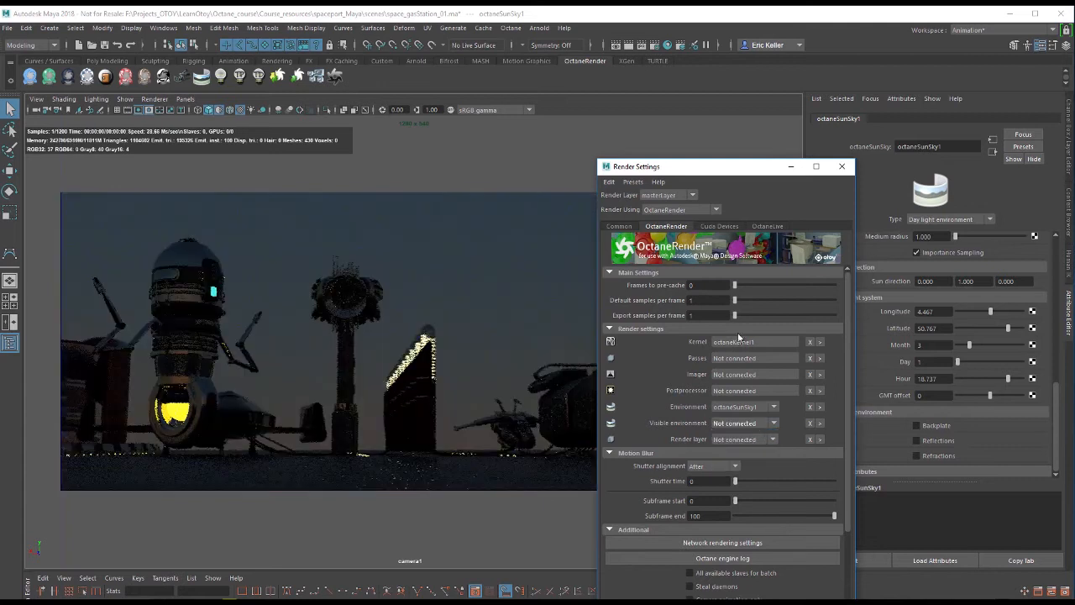
Step: Adjust the daylight North offset to swing the sun behind the station
drag(636, 166, 530, 529)
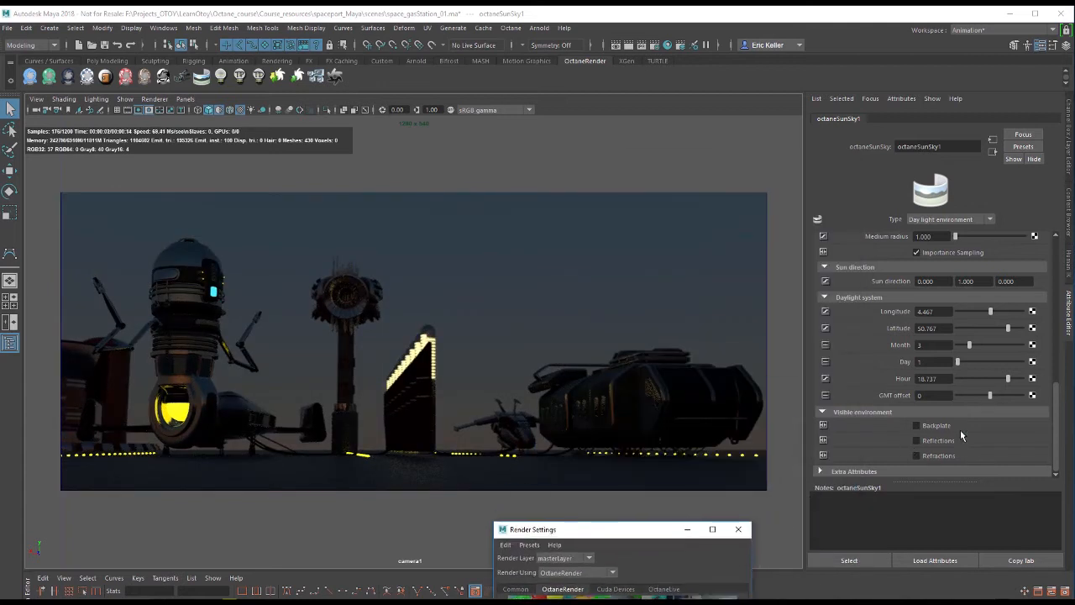
mouse_move(291, 353)
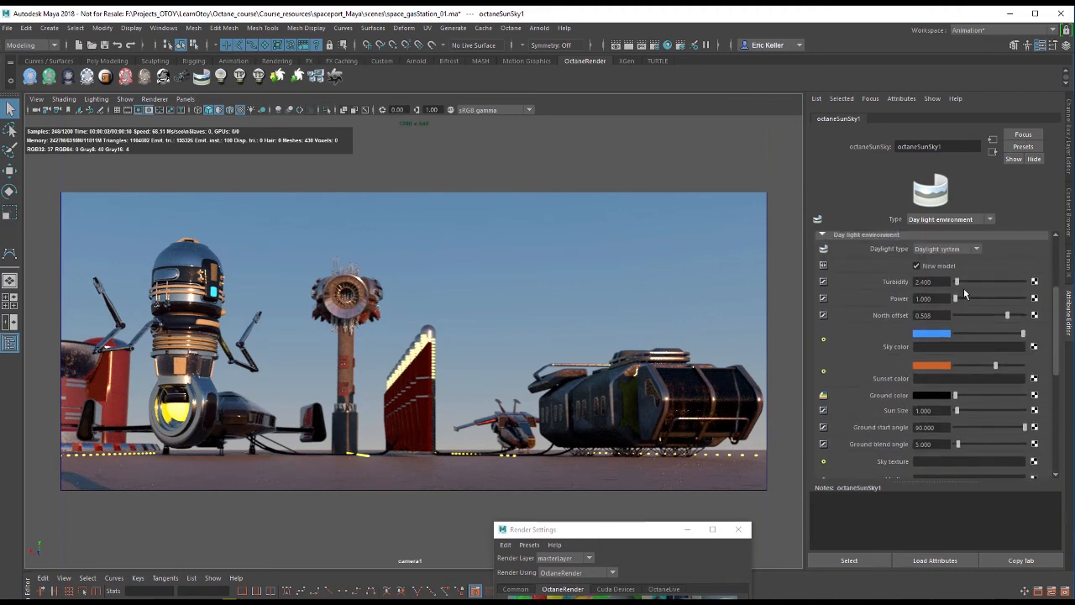
drag(1008, 316, 966, 316)
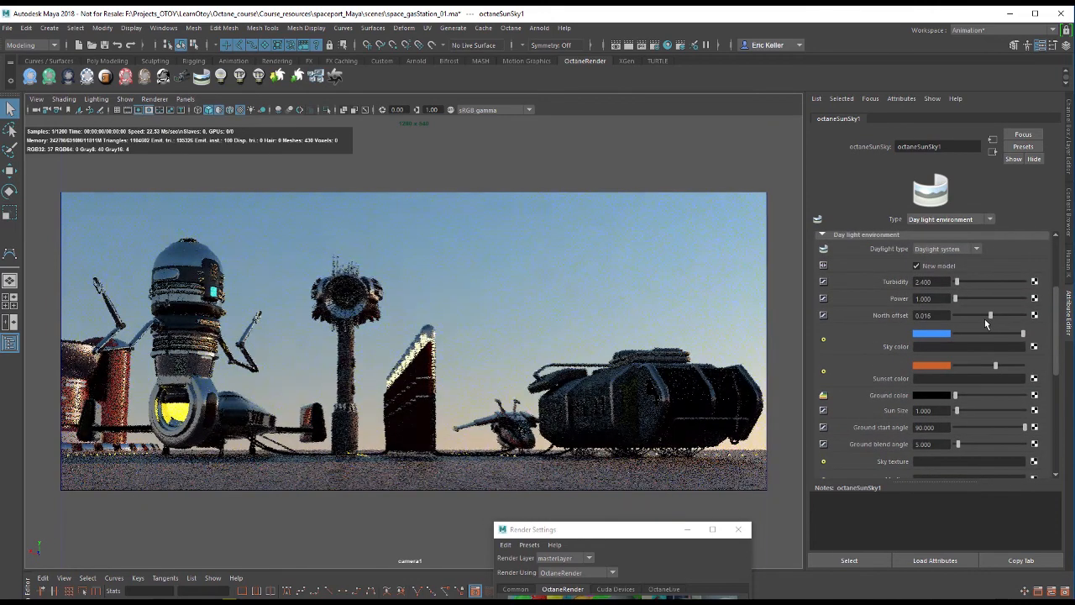
drag(988, 316, 974, 315)
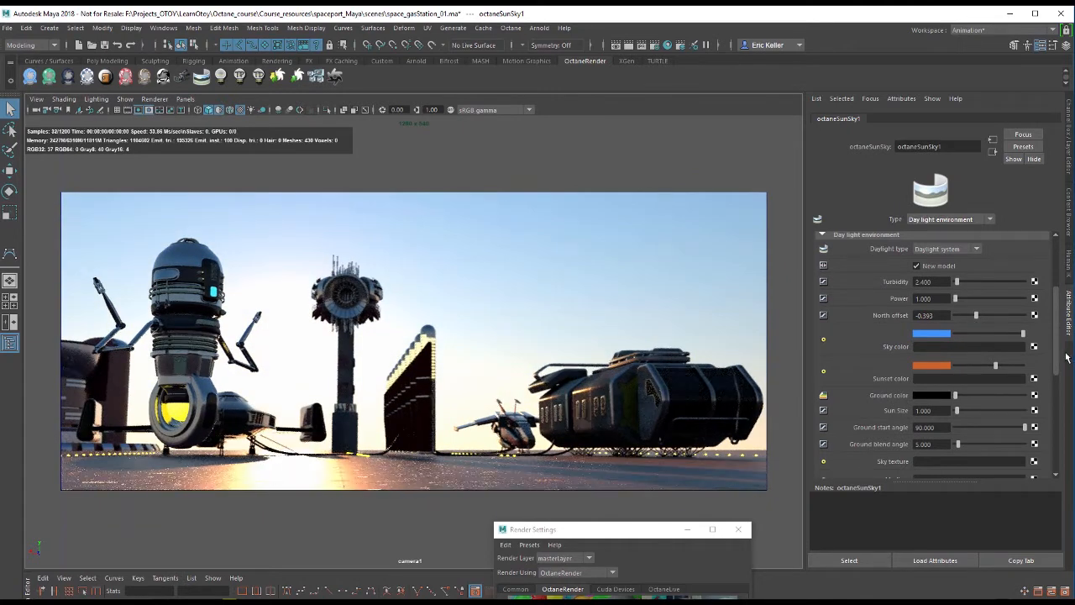
Step: Set the Hour to about 17 for a low sunset sun
scroll(down, 3)
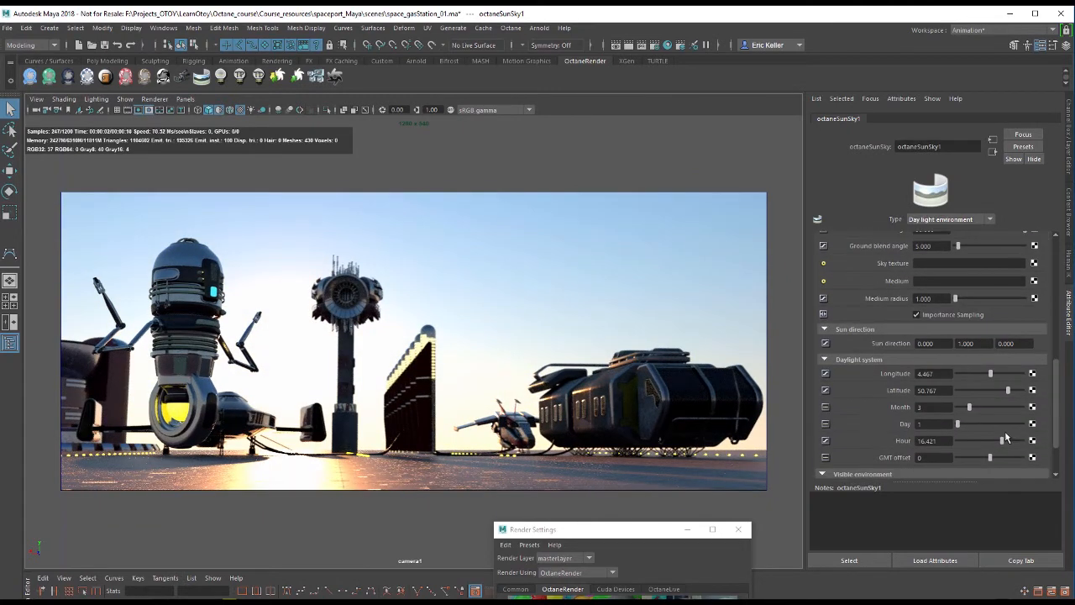
drag(989, 440, 1000, 440)
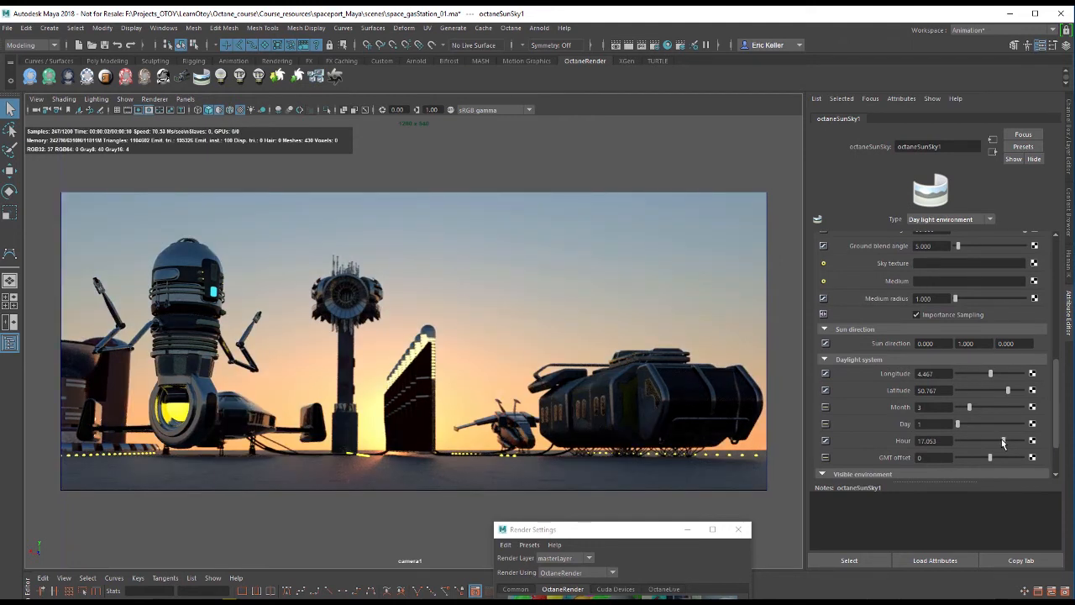
drag(1004, 440, 1003, 440)
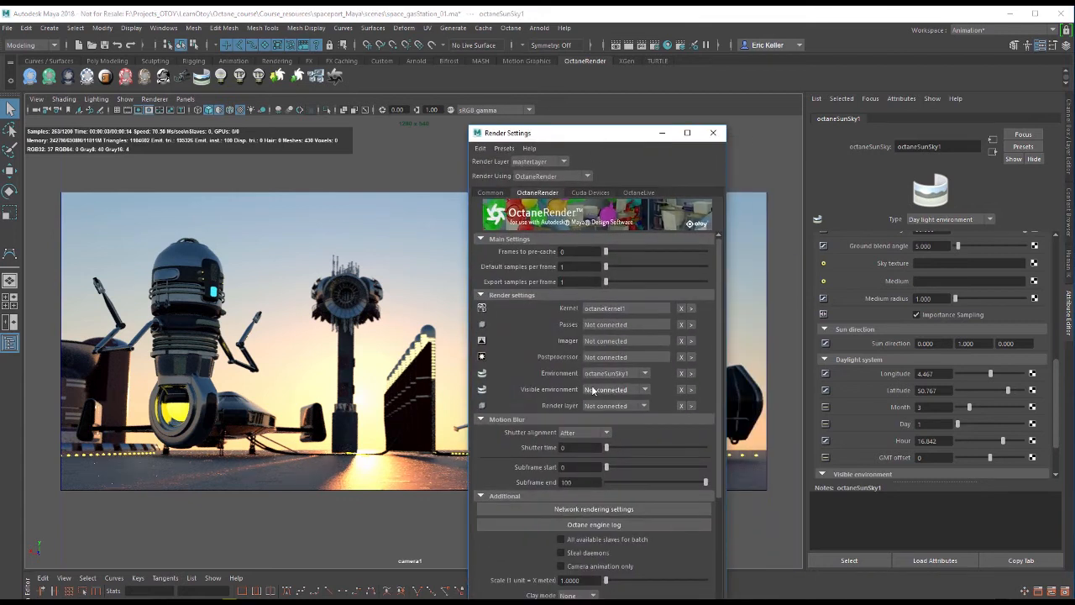
Step: Choose the second octaneSunSky node as the render's Visible environment
click(645, 389)
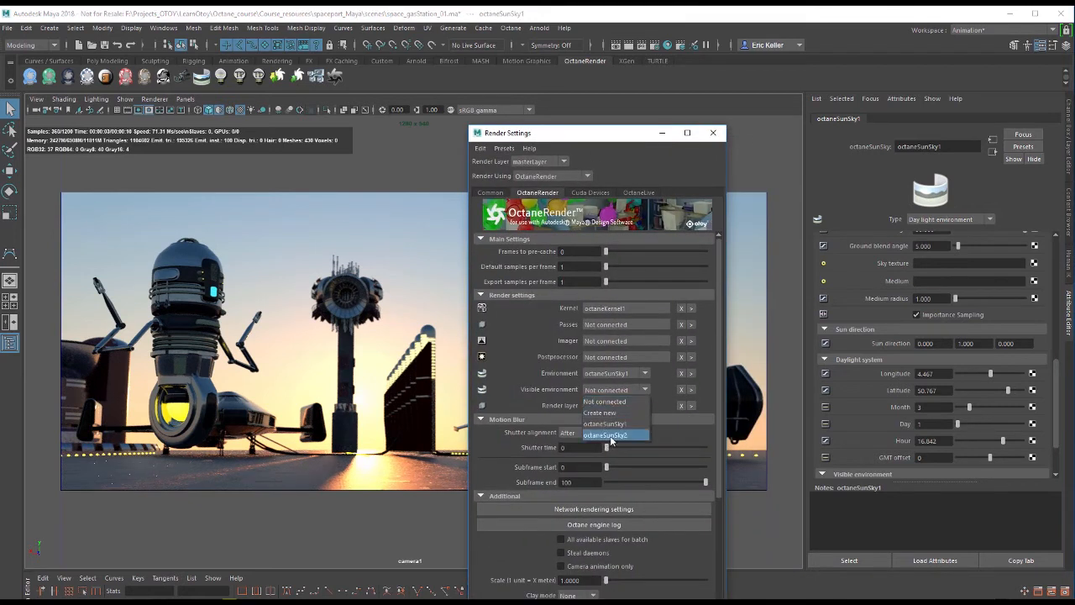
click(606, 435)
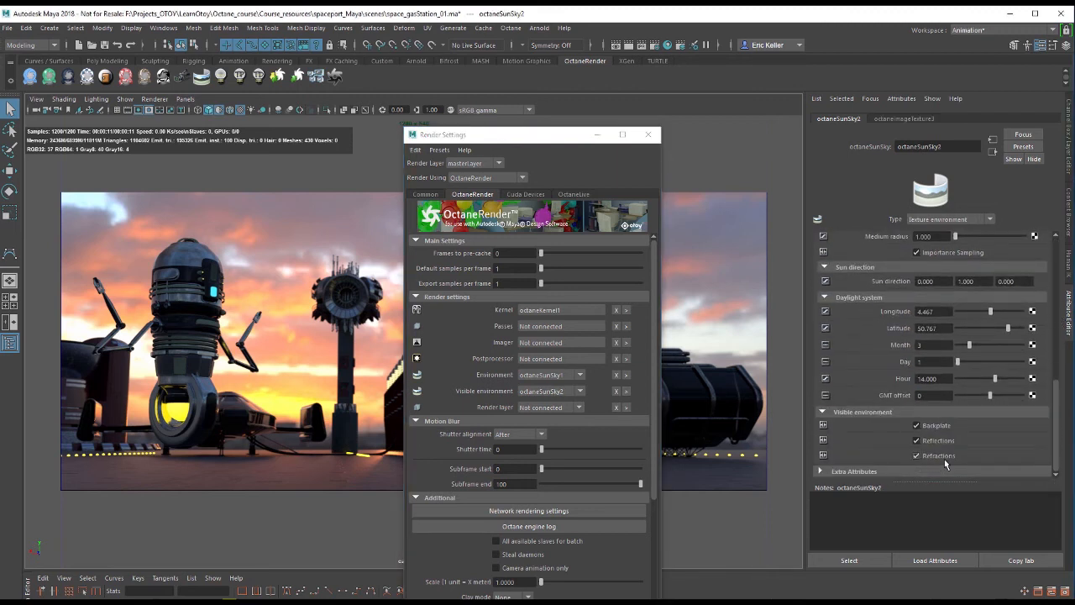
Step: Toggle octaneSunSky2's Backplate off and on and its Refractions so the HDRI backdrop shows
drag(504, 135, 612, 212)
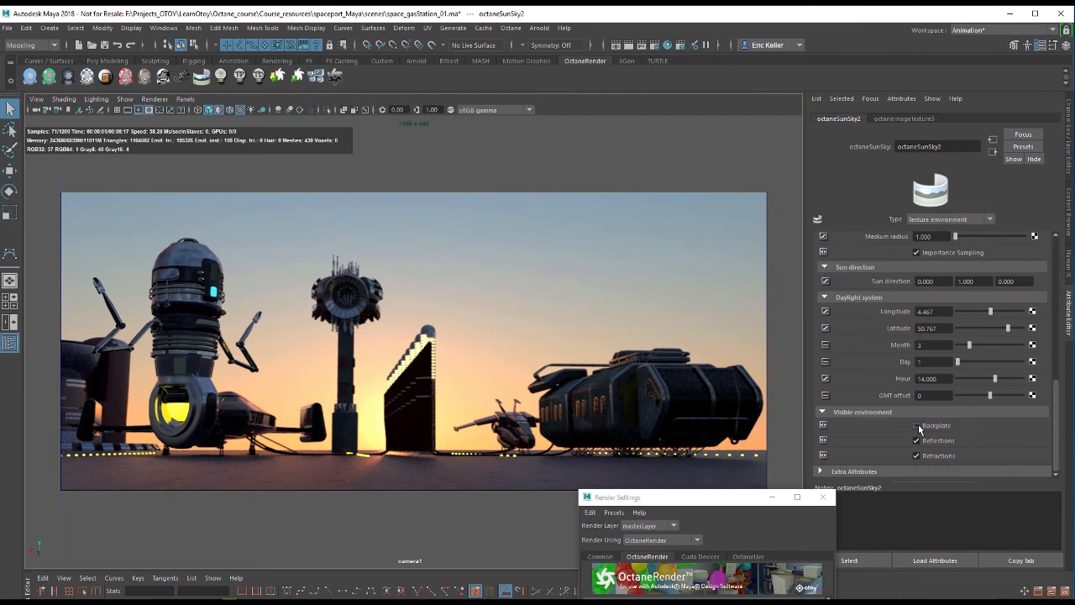
click(917, 425)
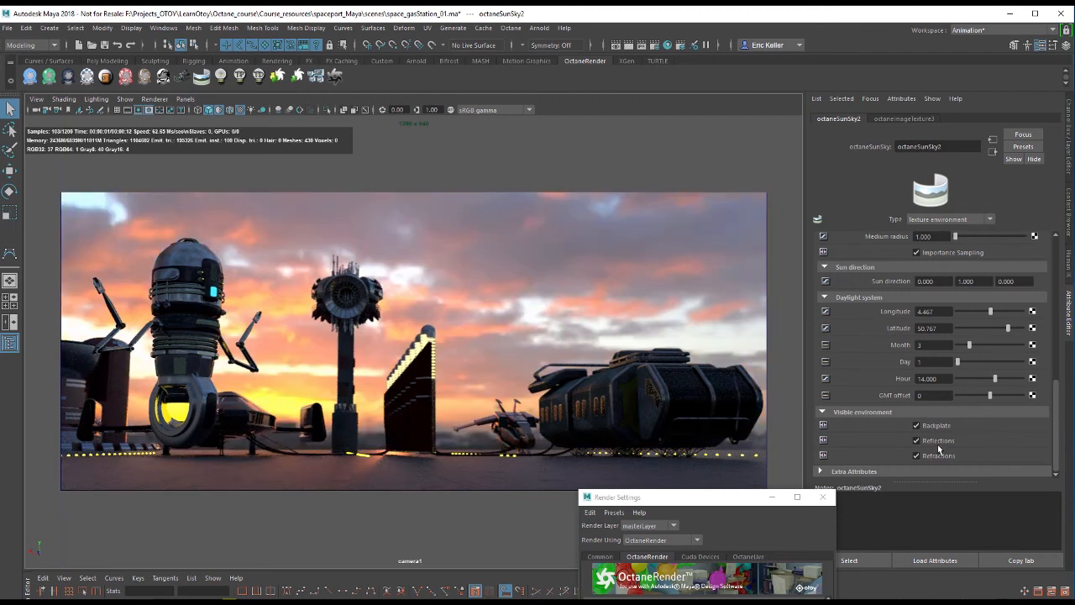
click(915, 440)
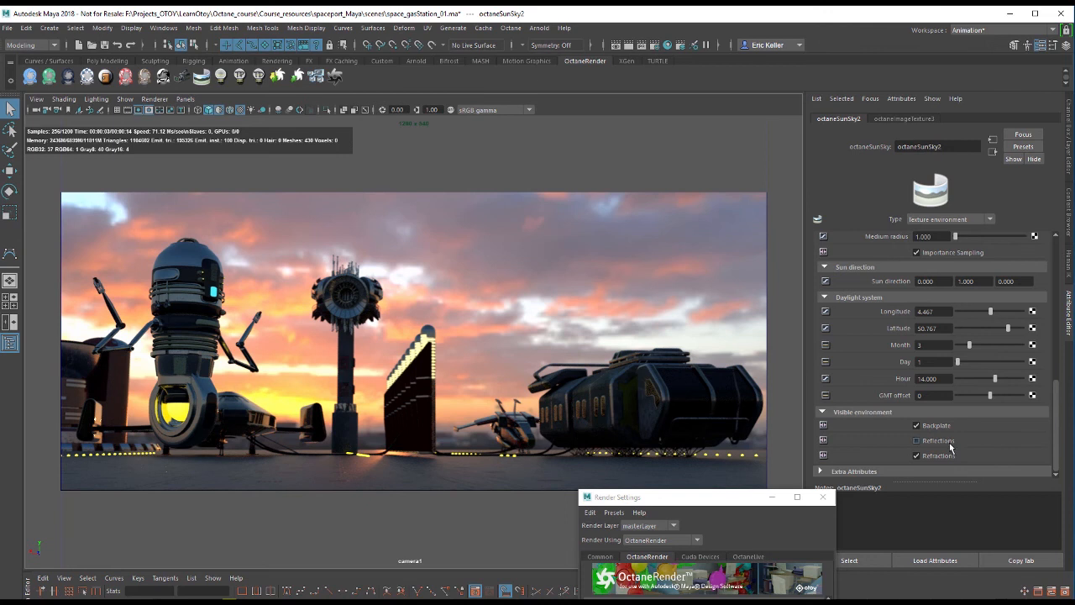
click(917, 440)
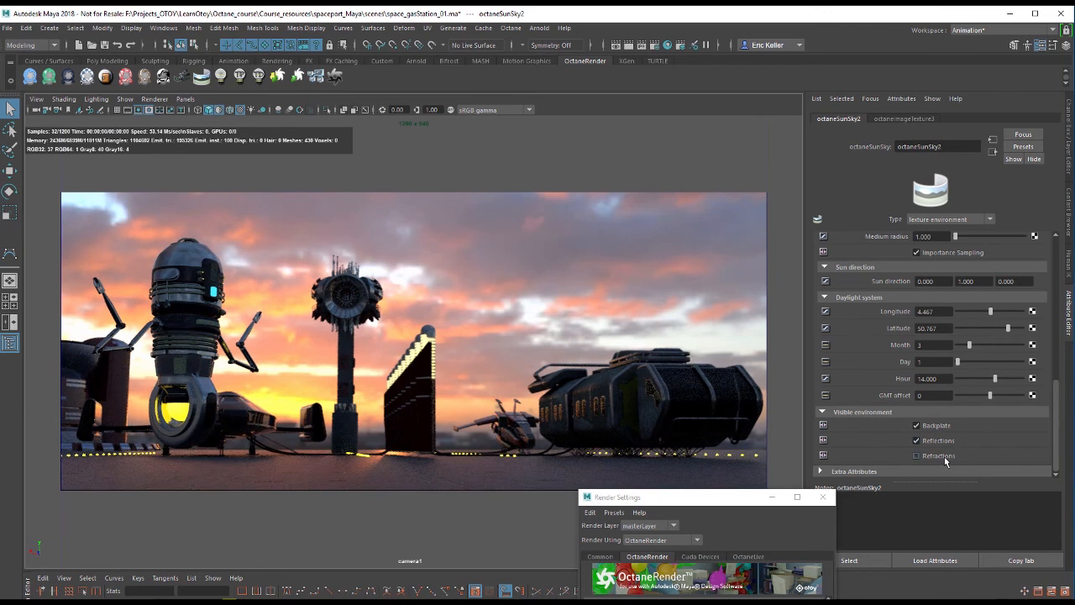